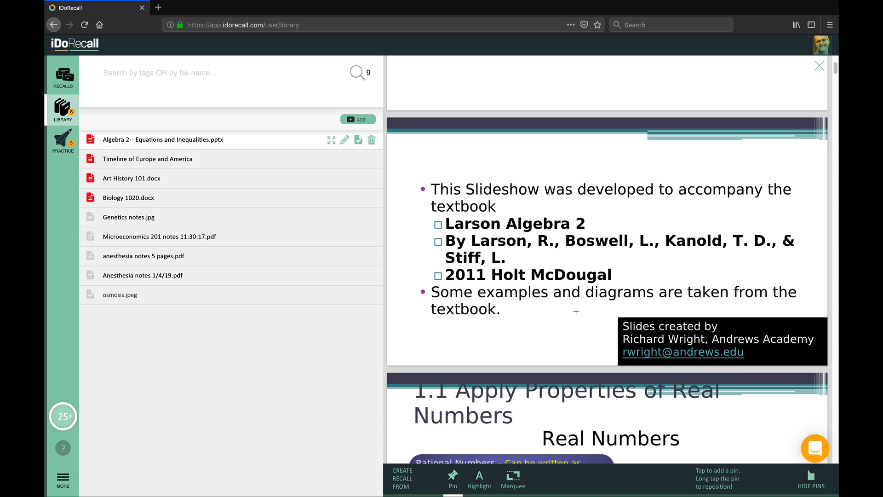
Scroll the Microeconomics 201 notes down to the Tax Incidence slide.
scroll("down", 3)
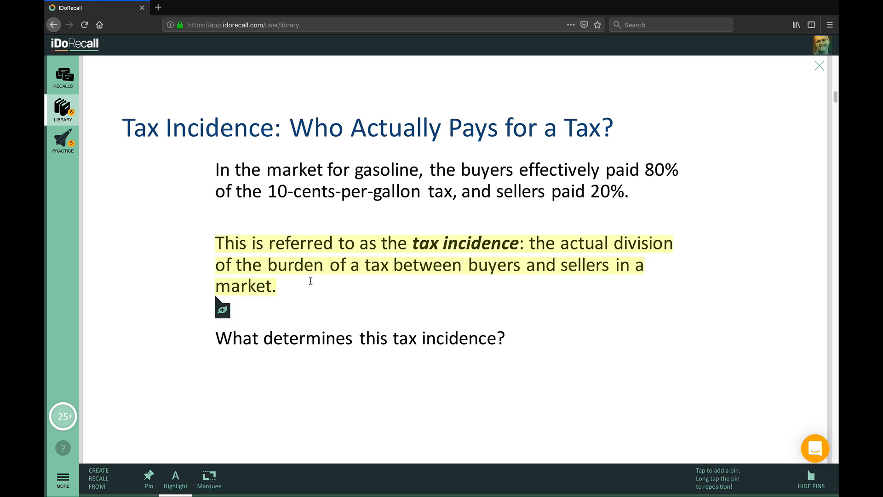
Start a recall from the highlighted tax incidence passage asking "What is tax incidence?".
left_click(222, 310)
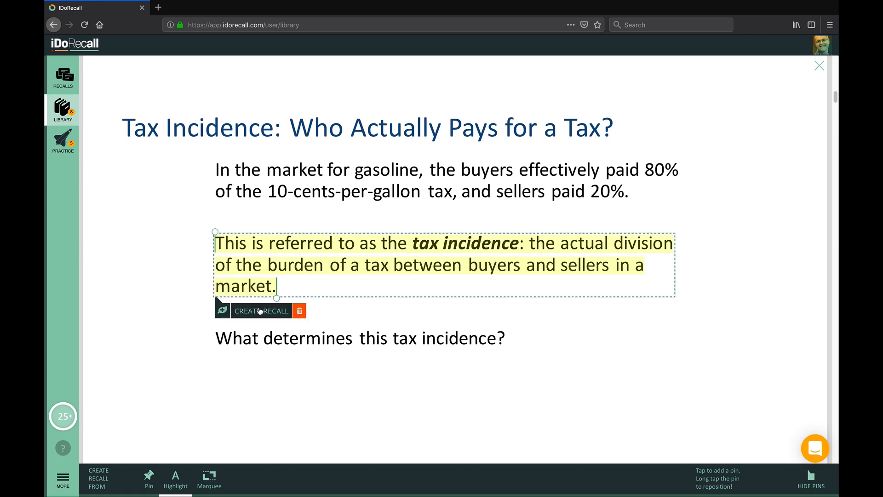
left_click(261, 310)
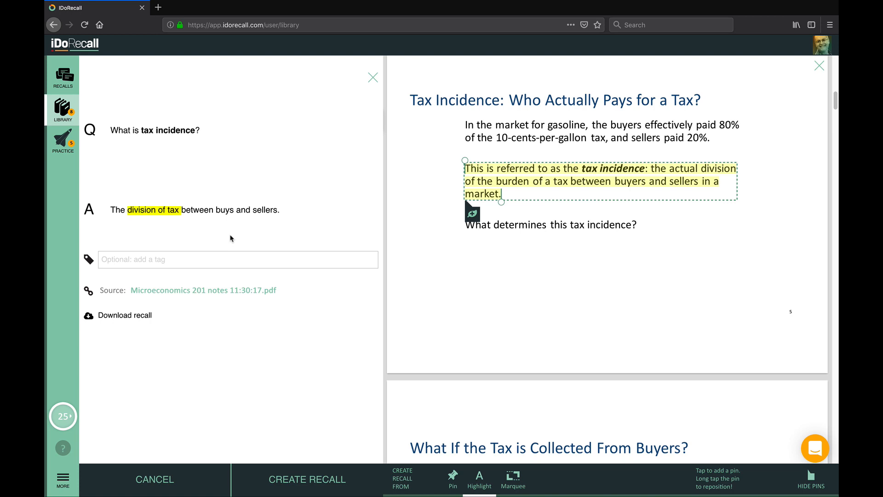
mouse_move(305, 444)
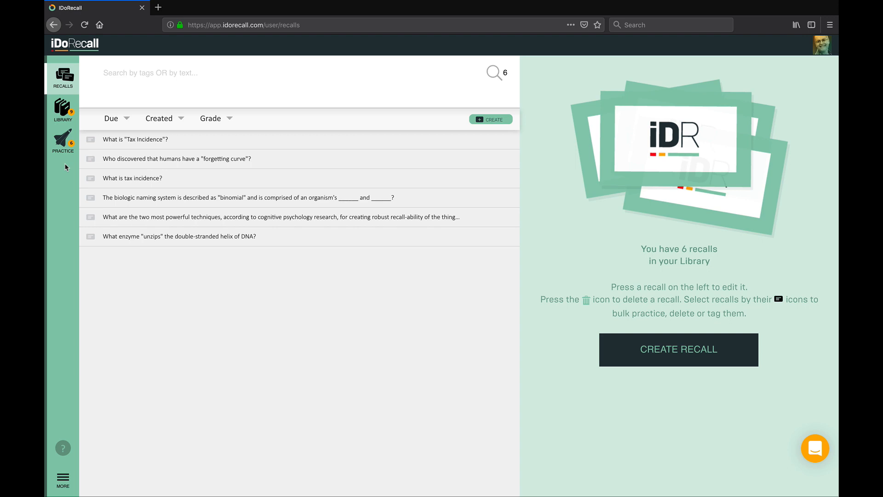
Practise the due recalls, reveal the tax incidence answer and look up its source slide.
left_click(64, 140)
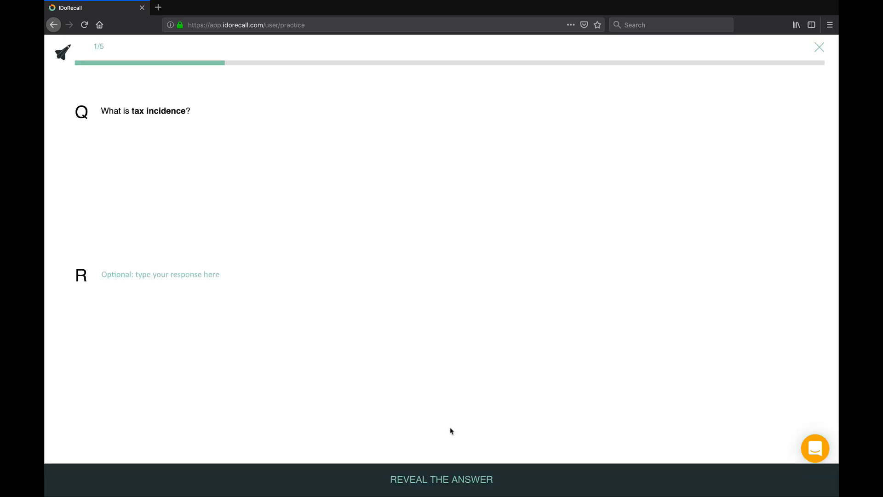
mouse_move(169, 163)
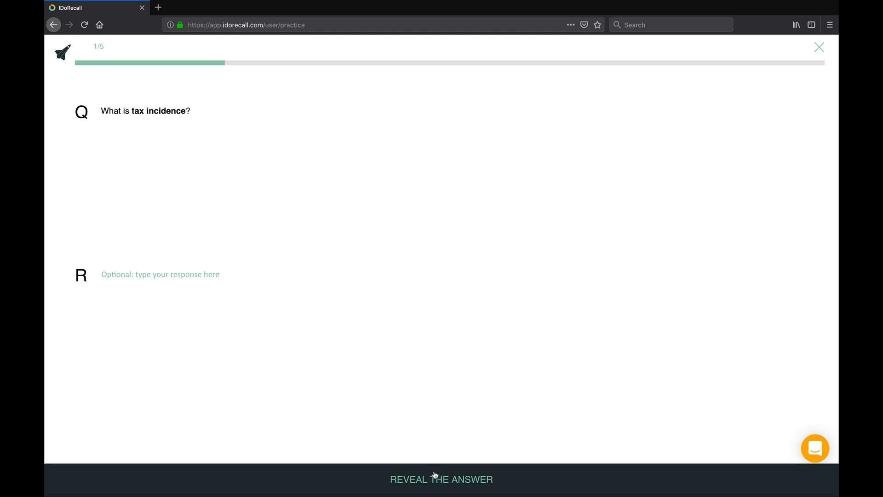
left_click(441, 479)
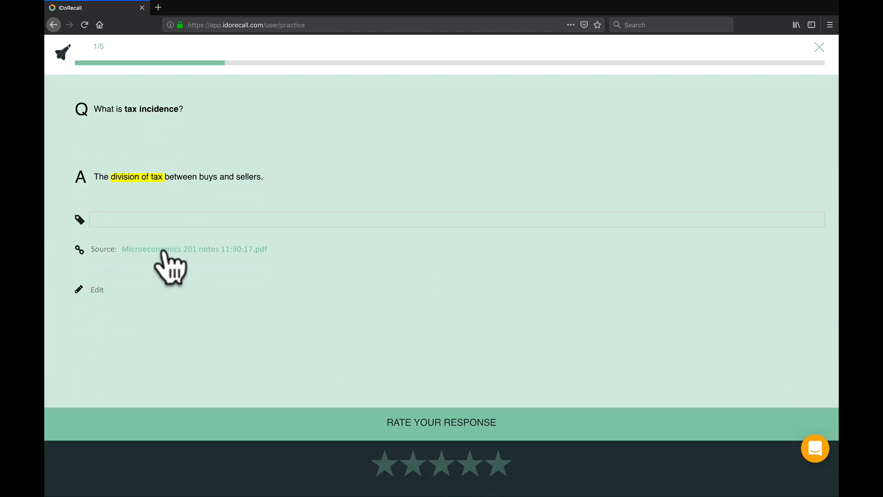
left_click(194, 249)
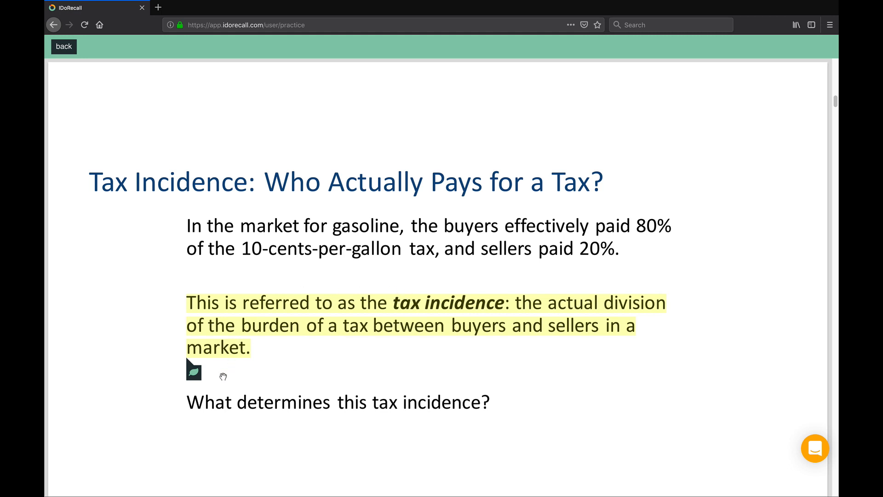
mouse_move(183, 261)
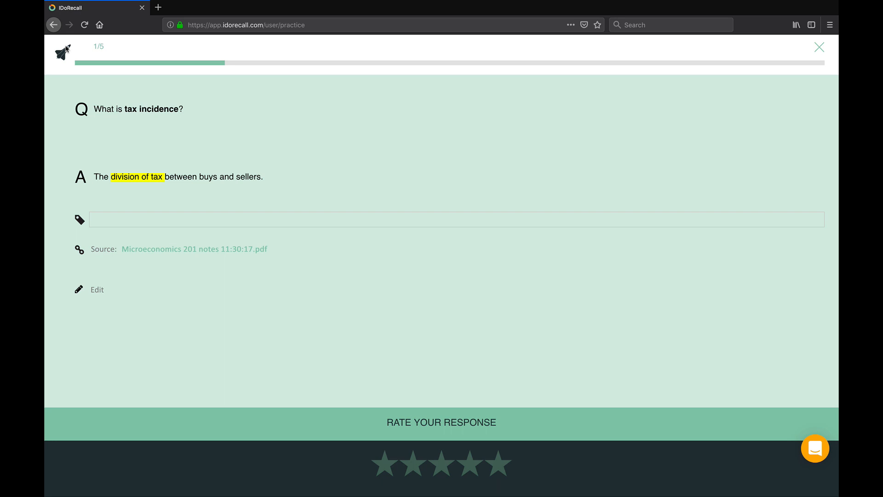
mouse_move(442, 472)
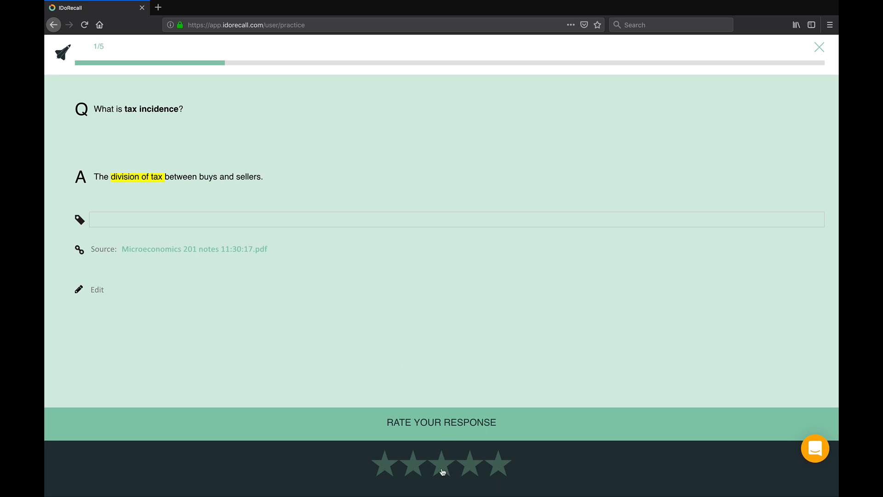
Rate the tax incidence answer four stars.
left_click(461, 464)
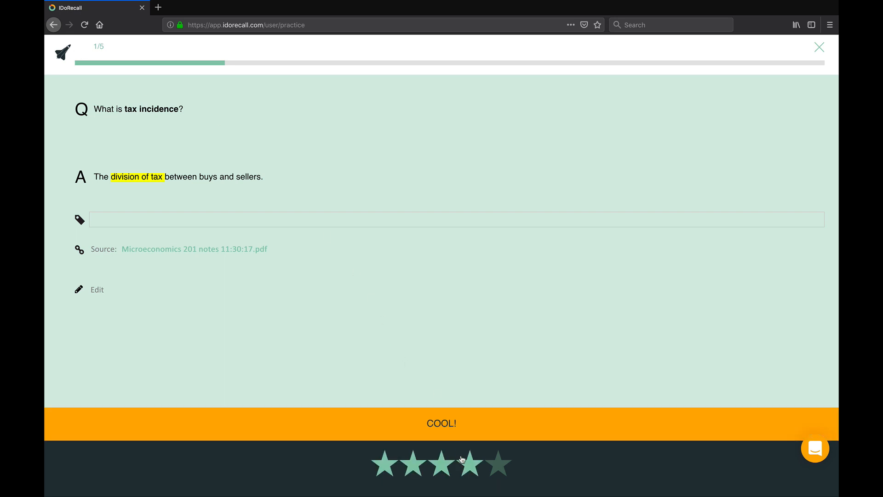
left_click(463, 463)
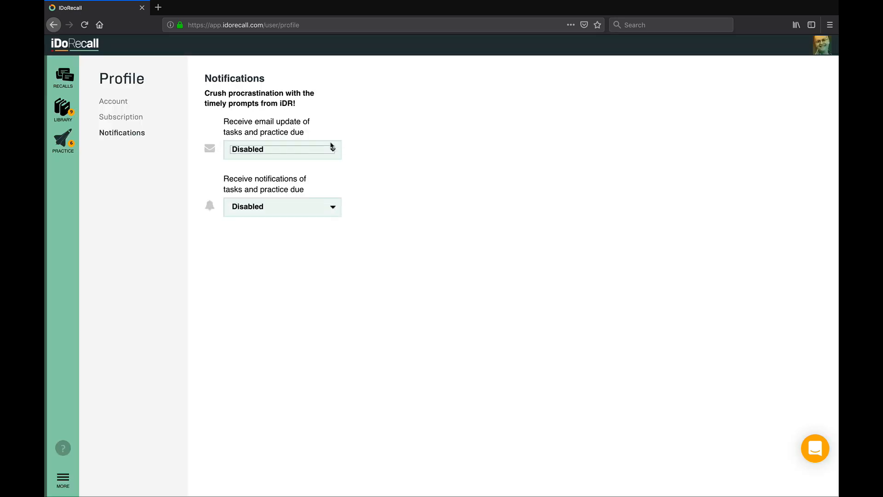
Enable email updates of tasks and practice due in Notifications.
left_click(281, 149)
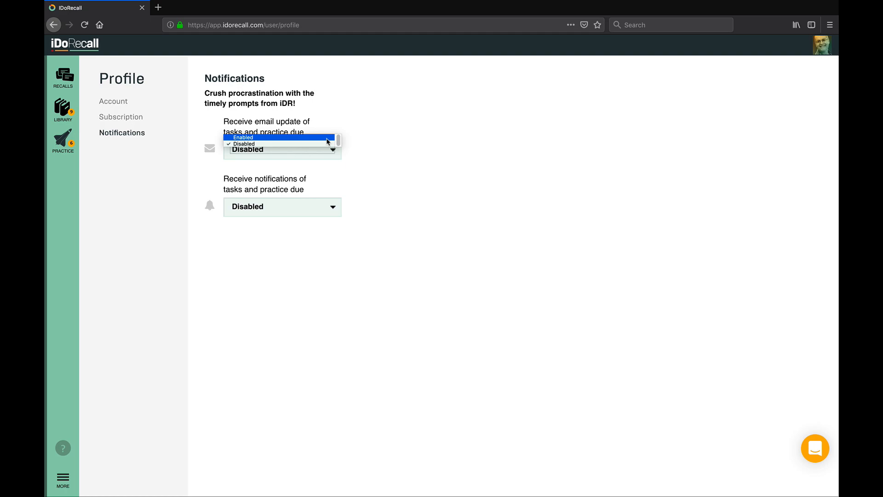
left_click(62, 109)
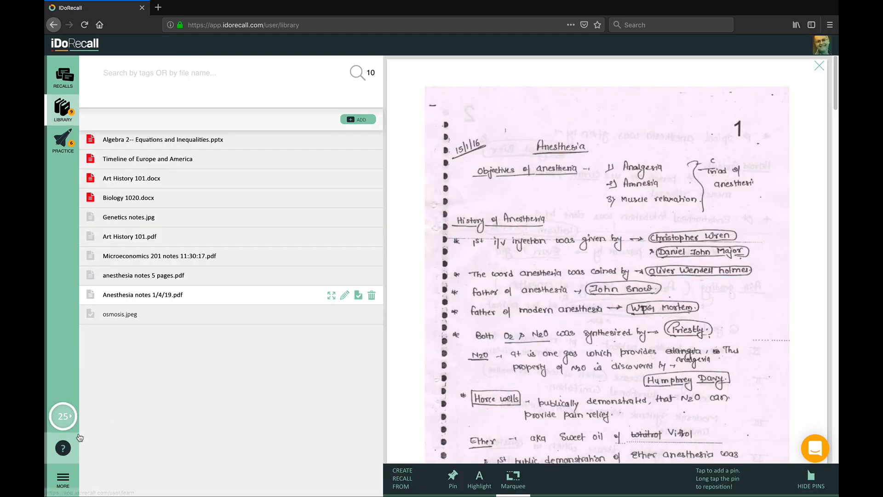
Start the Pomodoro study timer set to 15 minutes.
left_click(63, 416)
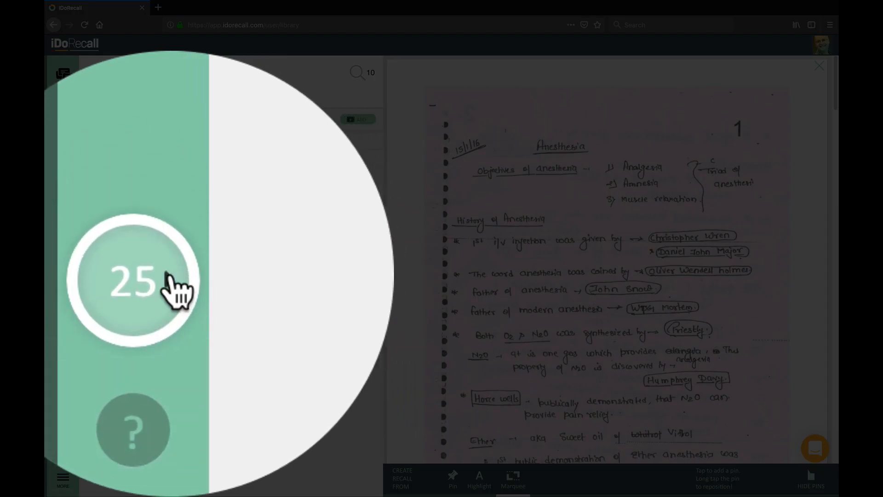
left_click(133, 281)
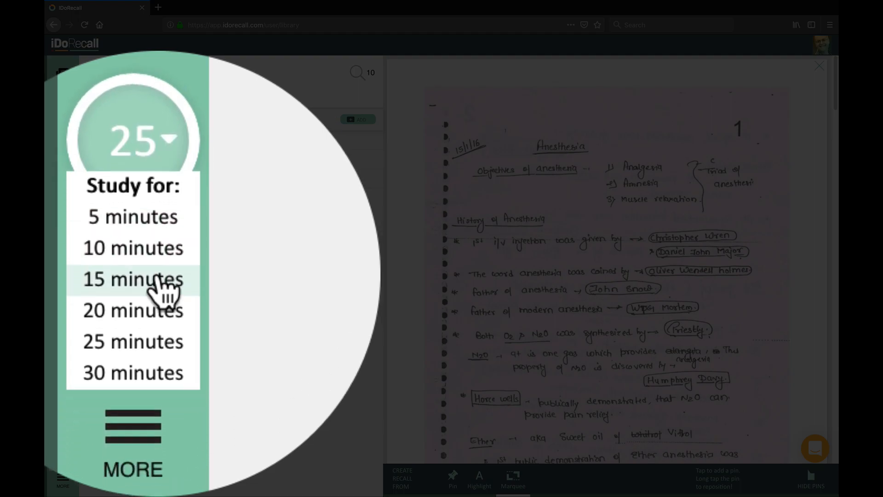
left_click(132, 279)
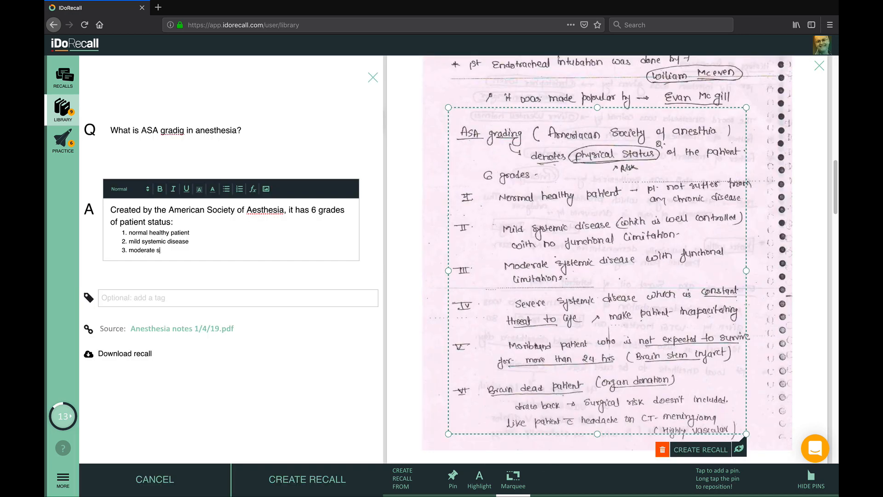
Draft the ASA grading recall answer ending in "moderate system" from the anesthesia notes.
type("ystem")
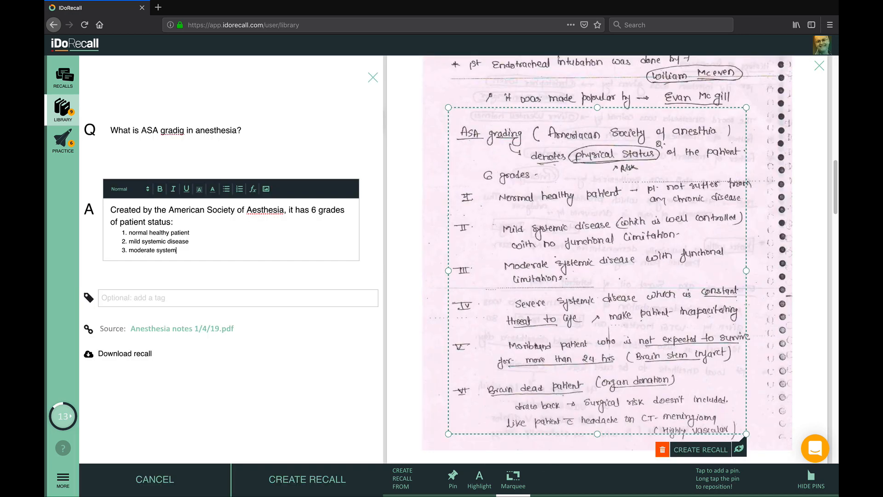